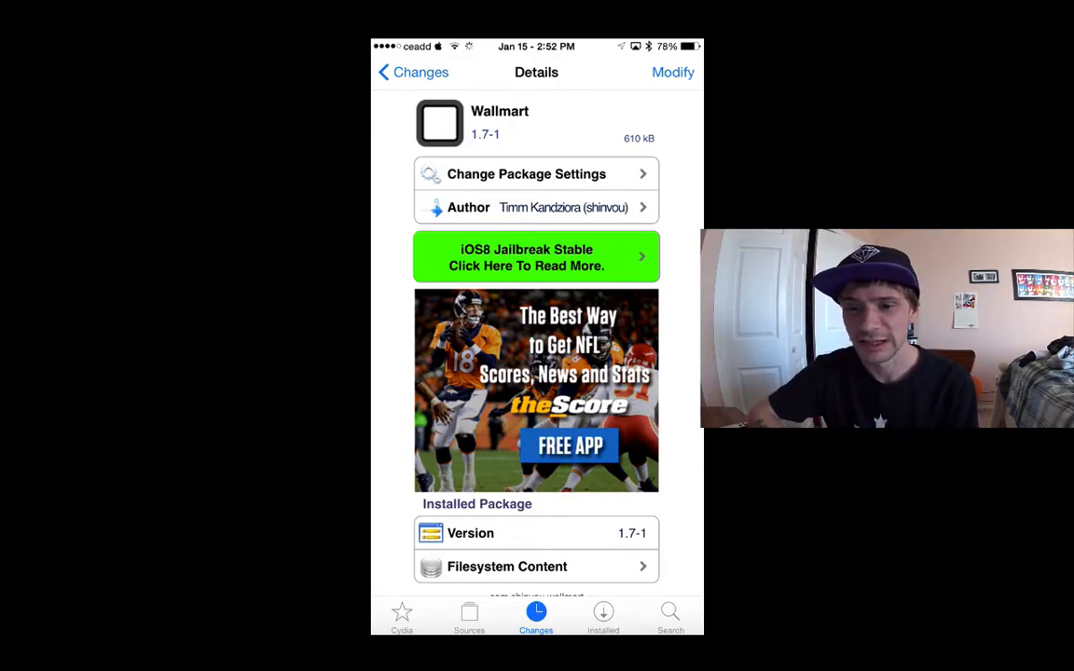
# Step: Return from the Wallmart details page to Cydia's Changes list
pyautogui.scroll(-3)
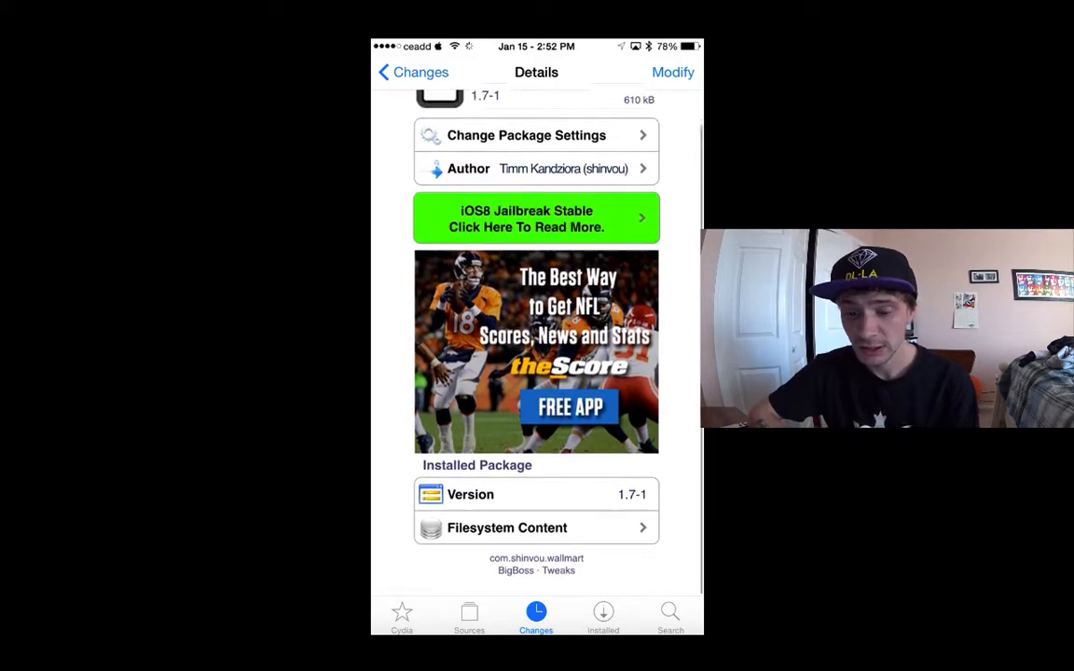
pyautogui.click(414, 71)
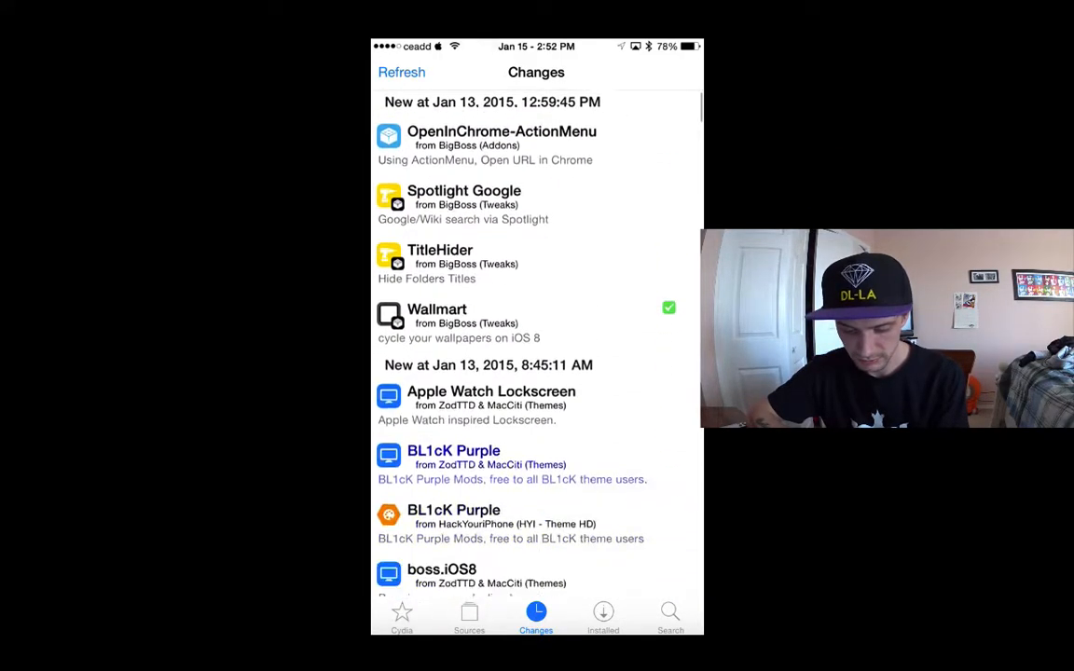
# Step: Read Wallmart's description under Installed, then reach its entry in the iOS Settings list
pyautogui.click(602, 616)
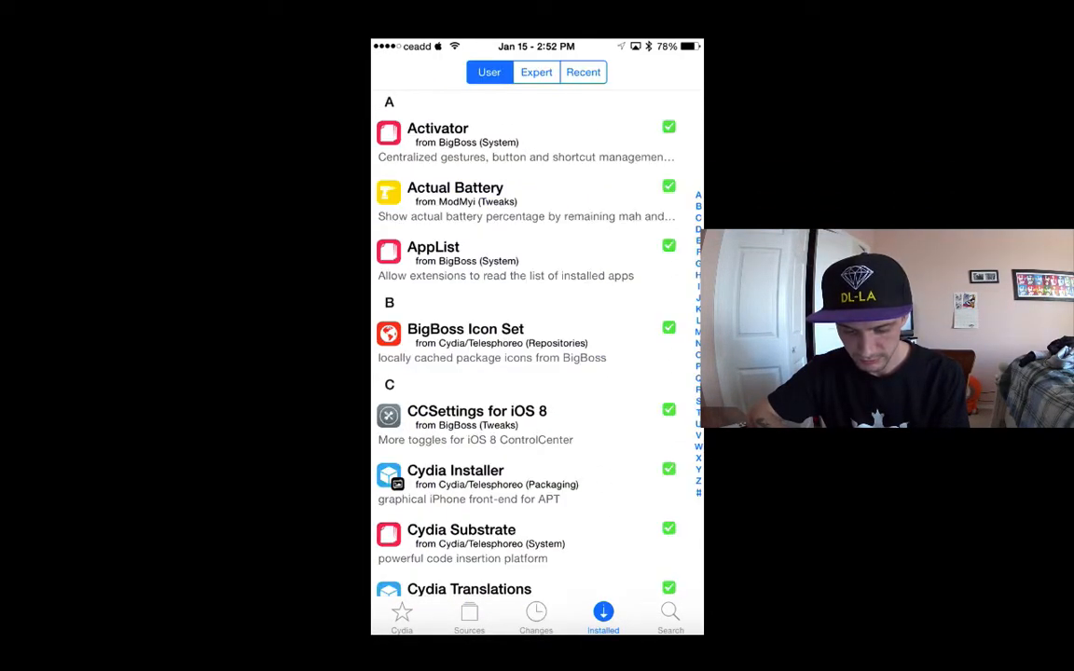
pyautogui.scroll(-3)
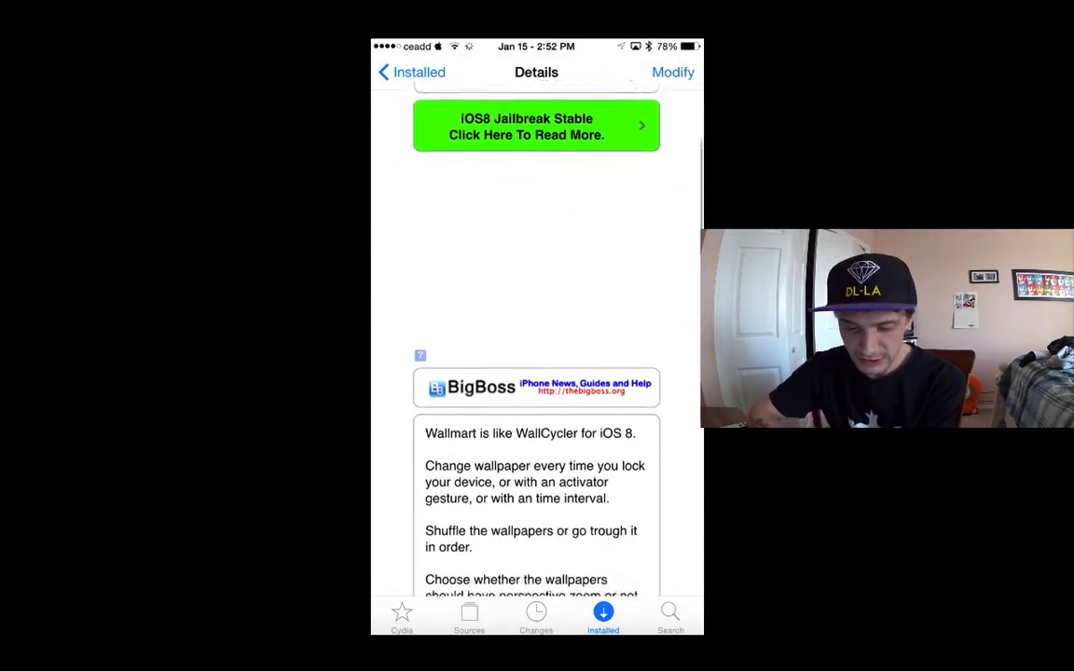
pyautogui.scroll(-3)
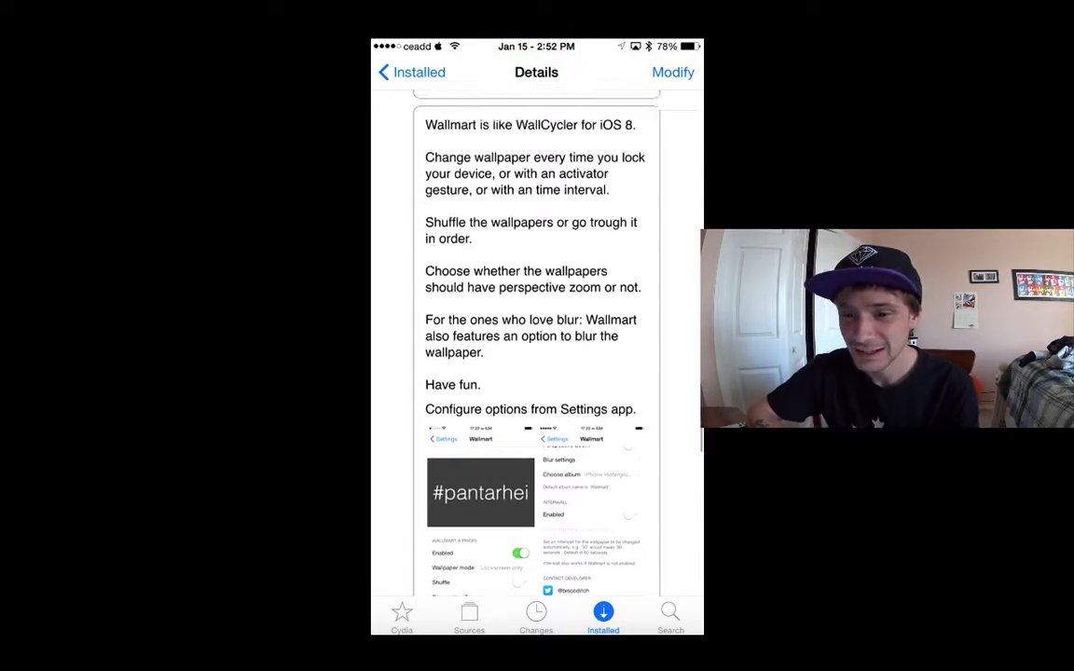
pyautogui.scroll(-3)
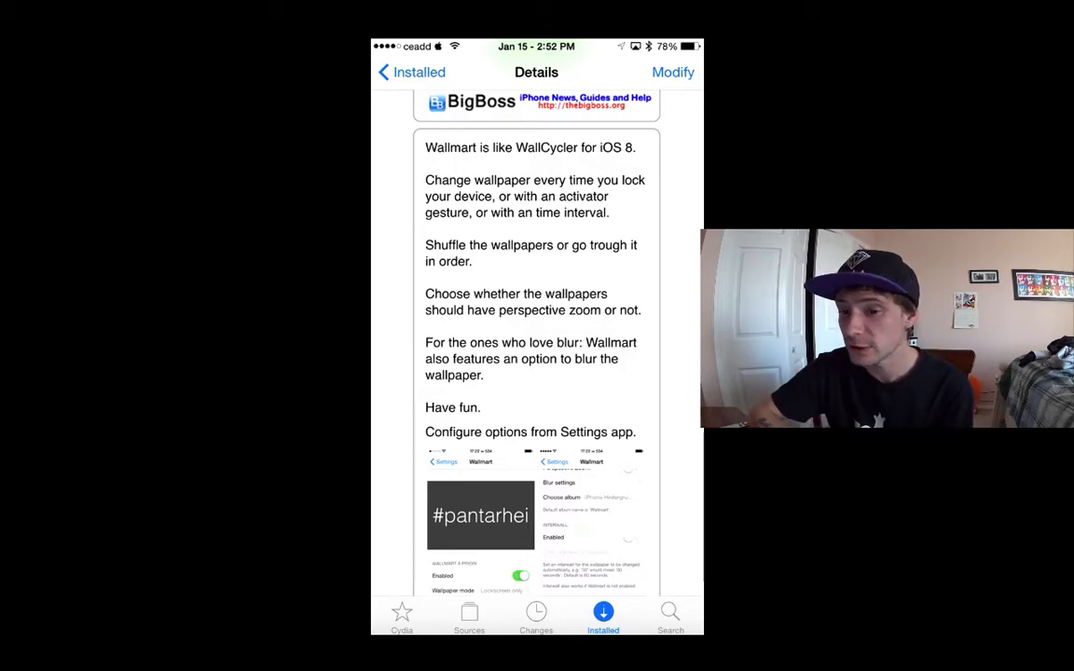
pyautogui.scroll(-3)
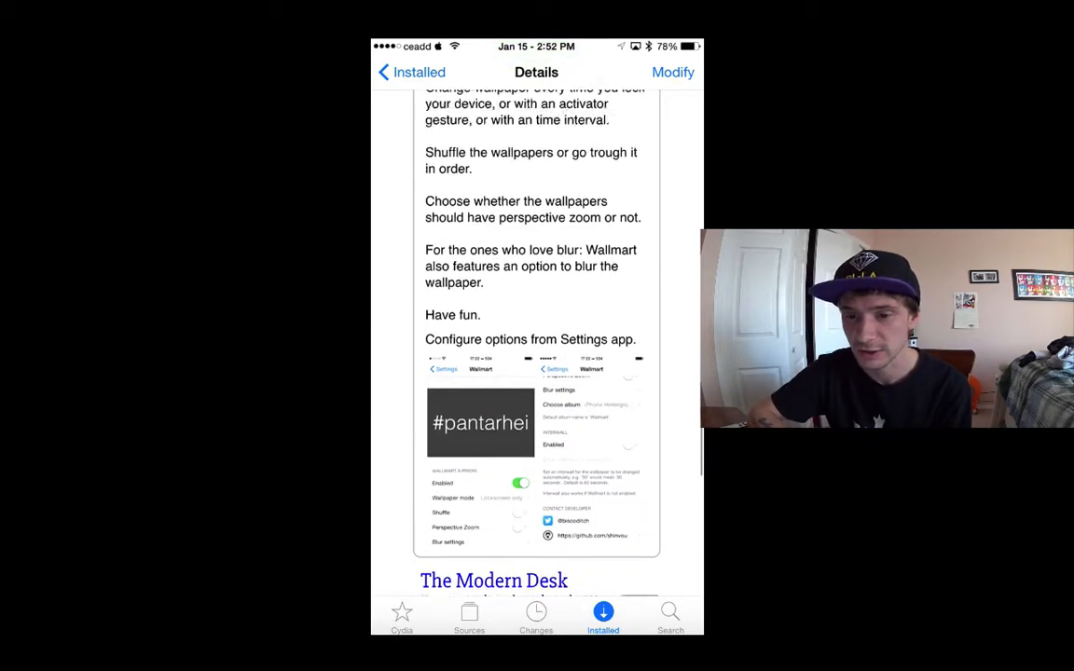
pyautogui.scroll(-3)
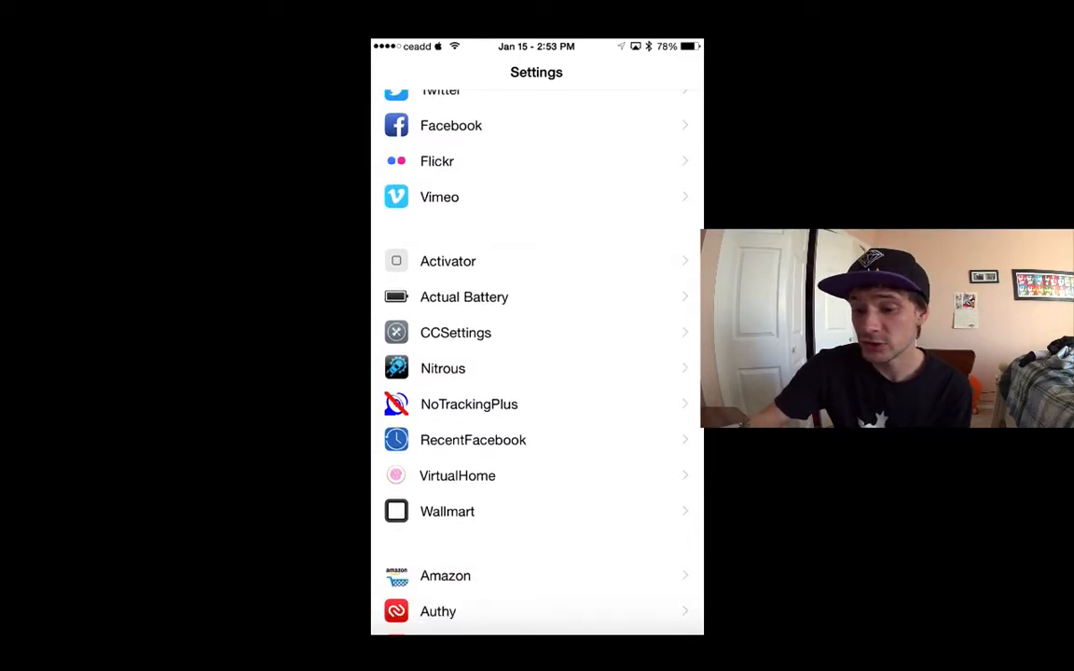
pyautogui.click(448, 511)
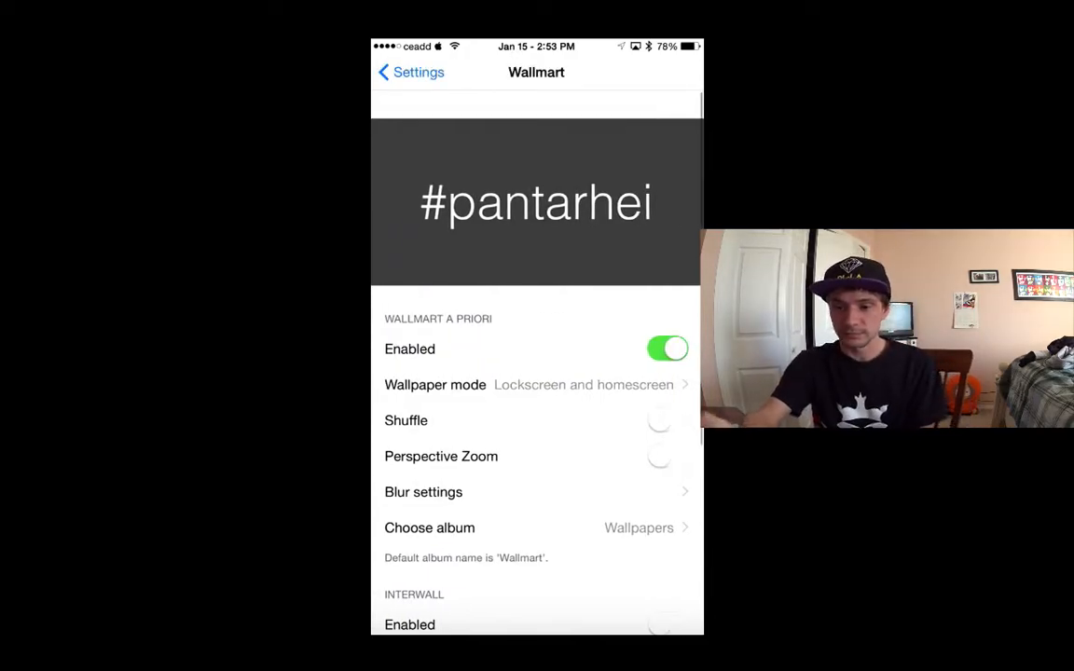
pyautogui.scroll(-3)
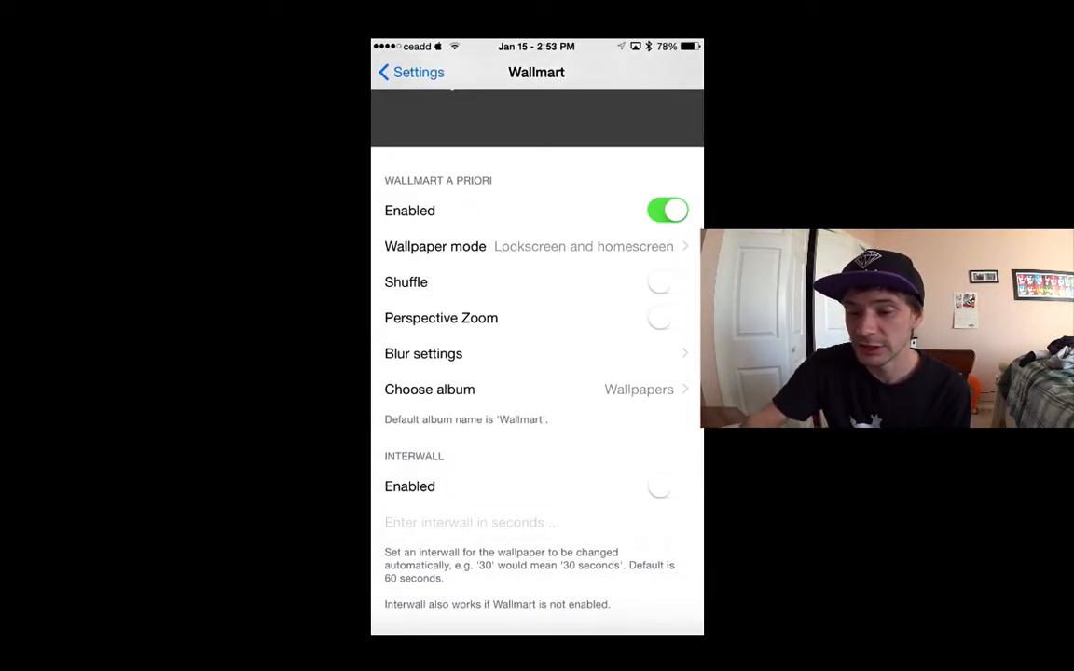
pyautogui.scroll(-3)
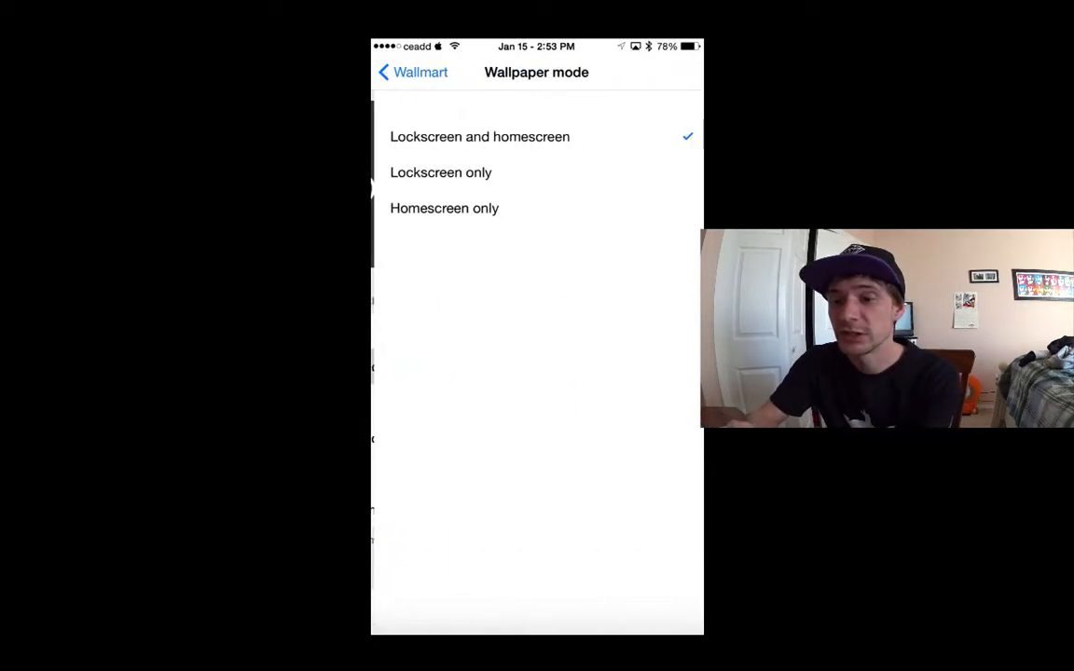
pyautogui.click(412, 70)
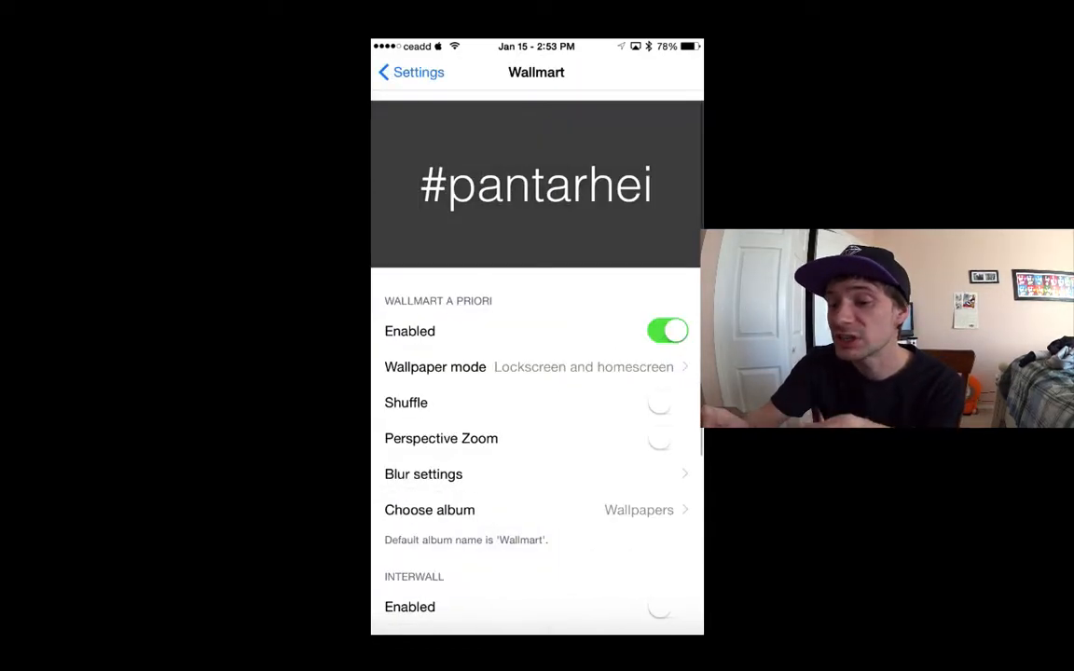
pyautogui.click(428, 511)
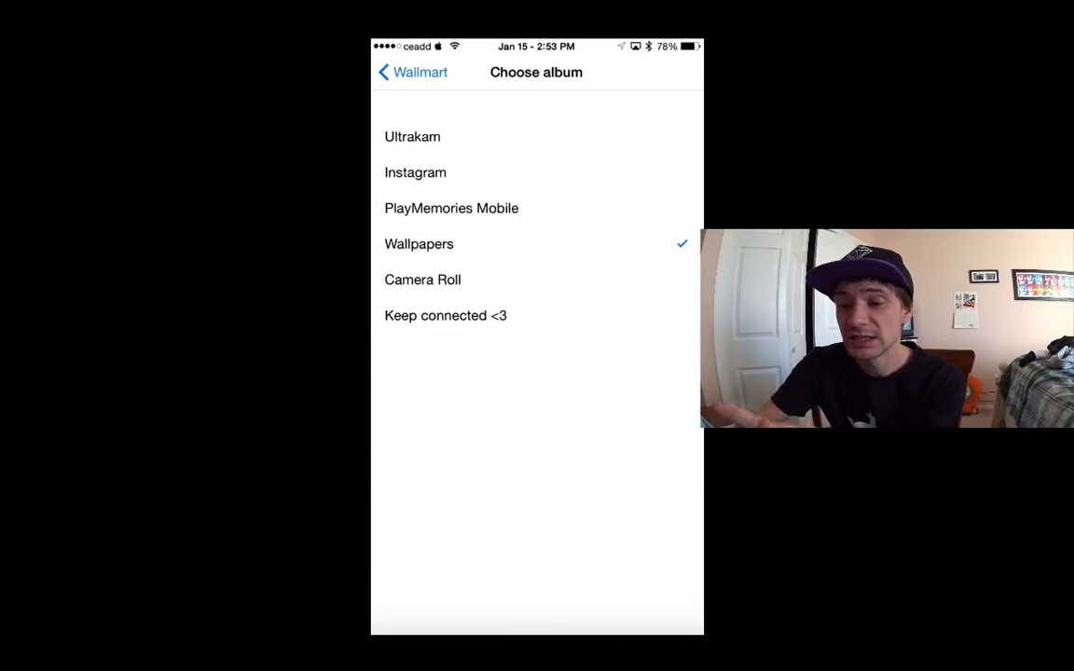
pyautogui.click(410, 71)
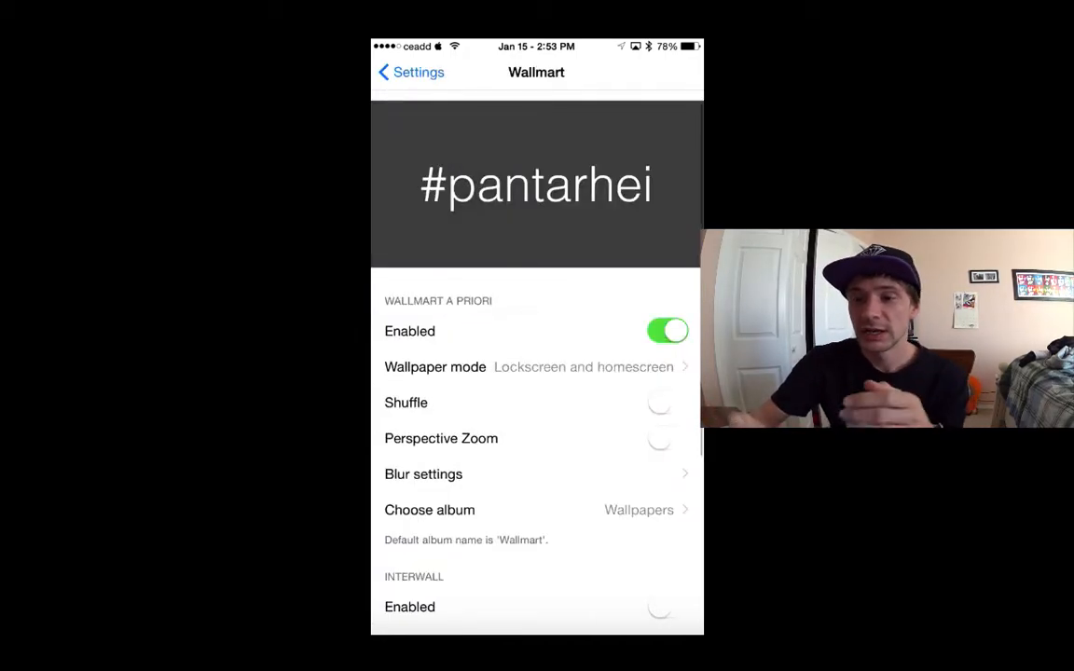
pyautogui.click(410, 71)
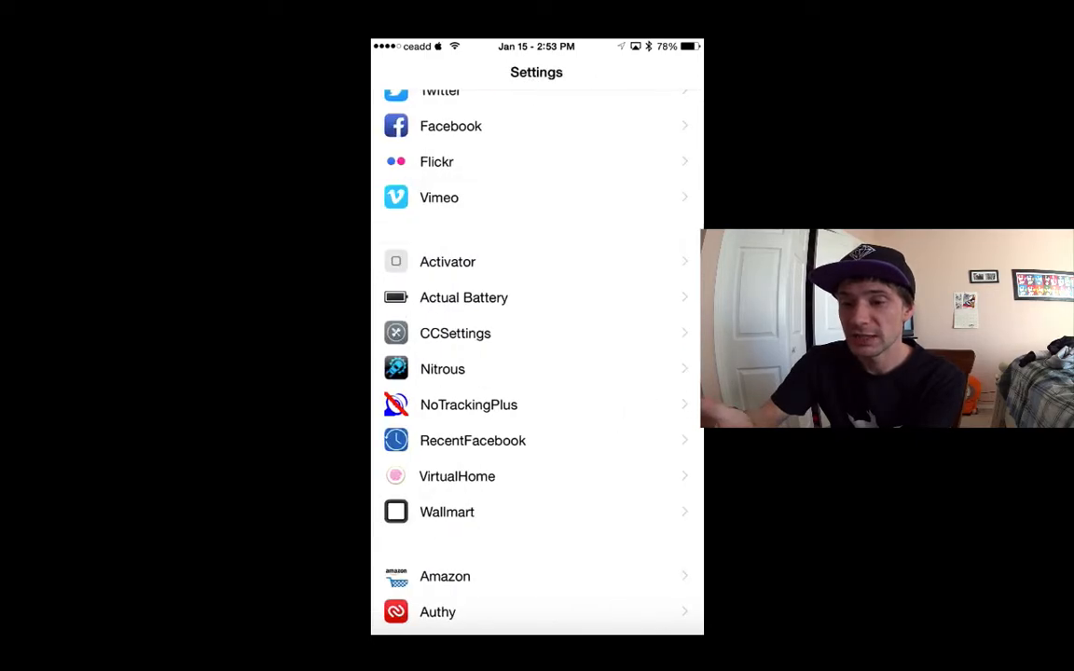